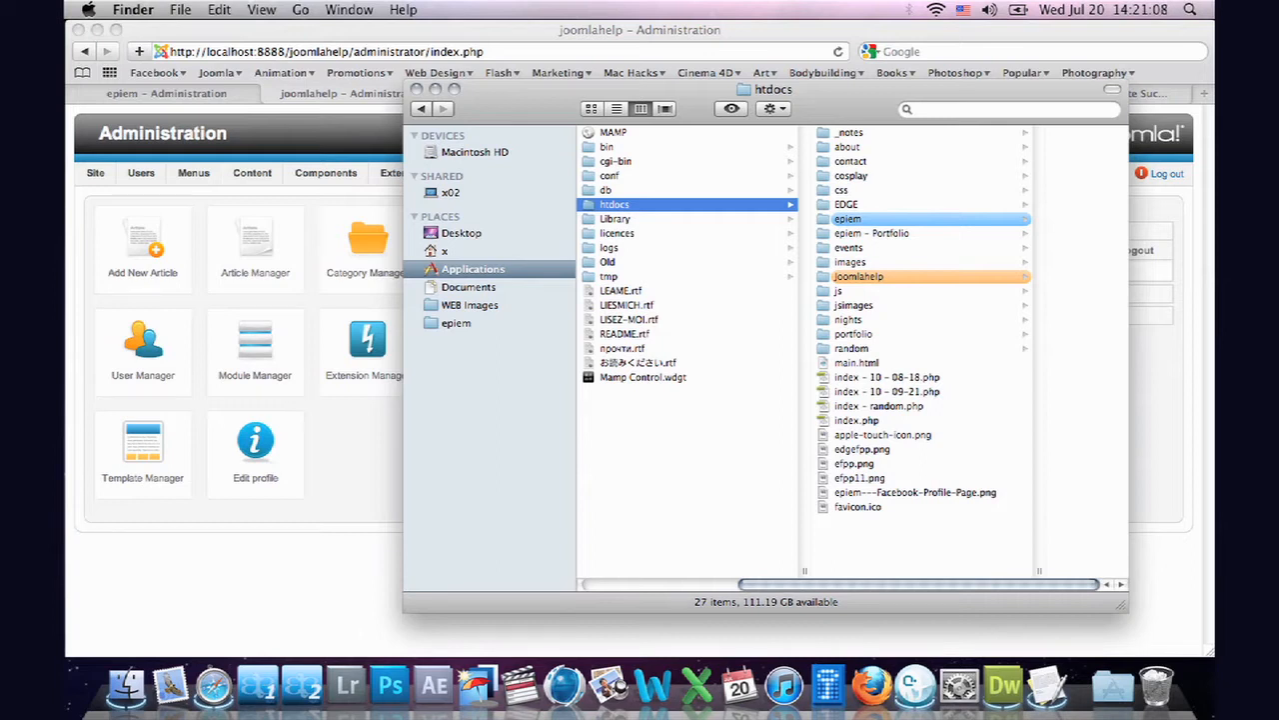
mouse_move(720, 503)
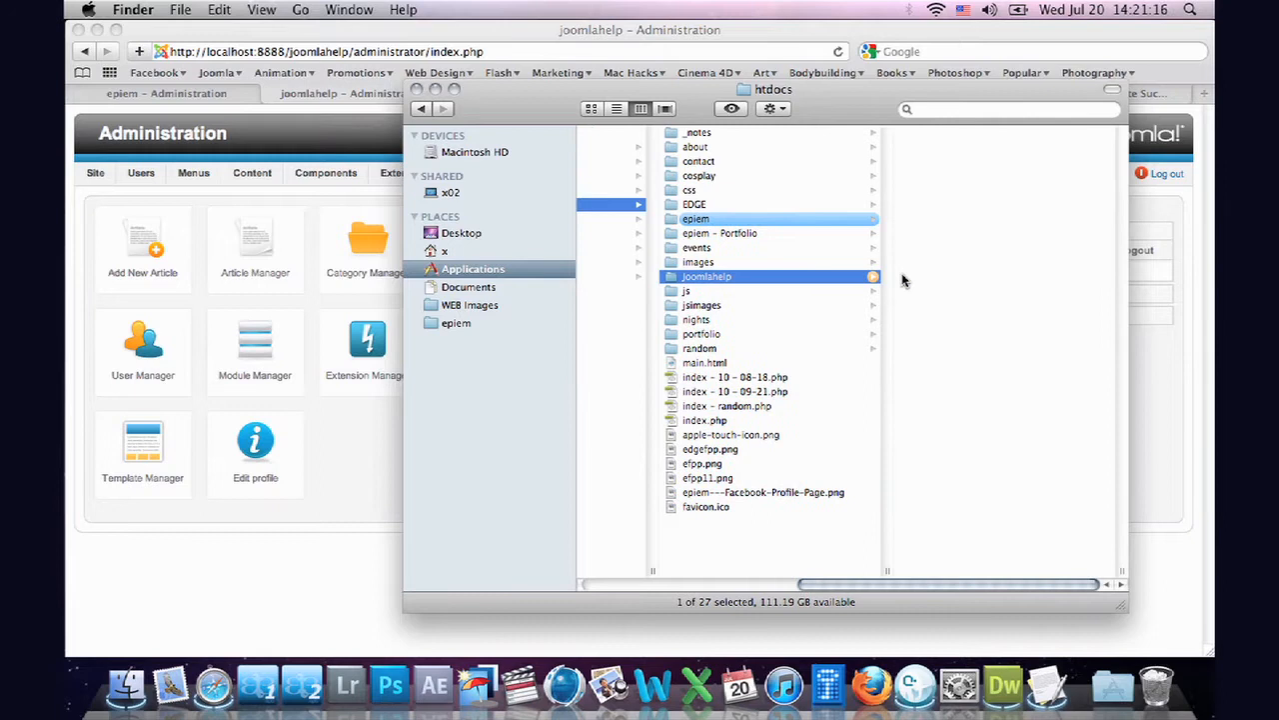
Step: Browse joomlahelp > tmp > templatehelp in Finder to check the template files, then close Finder
left_click(707, 276)
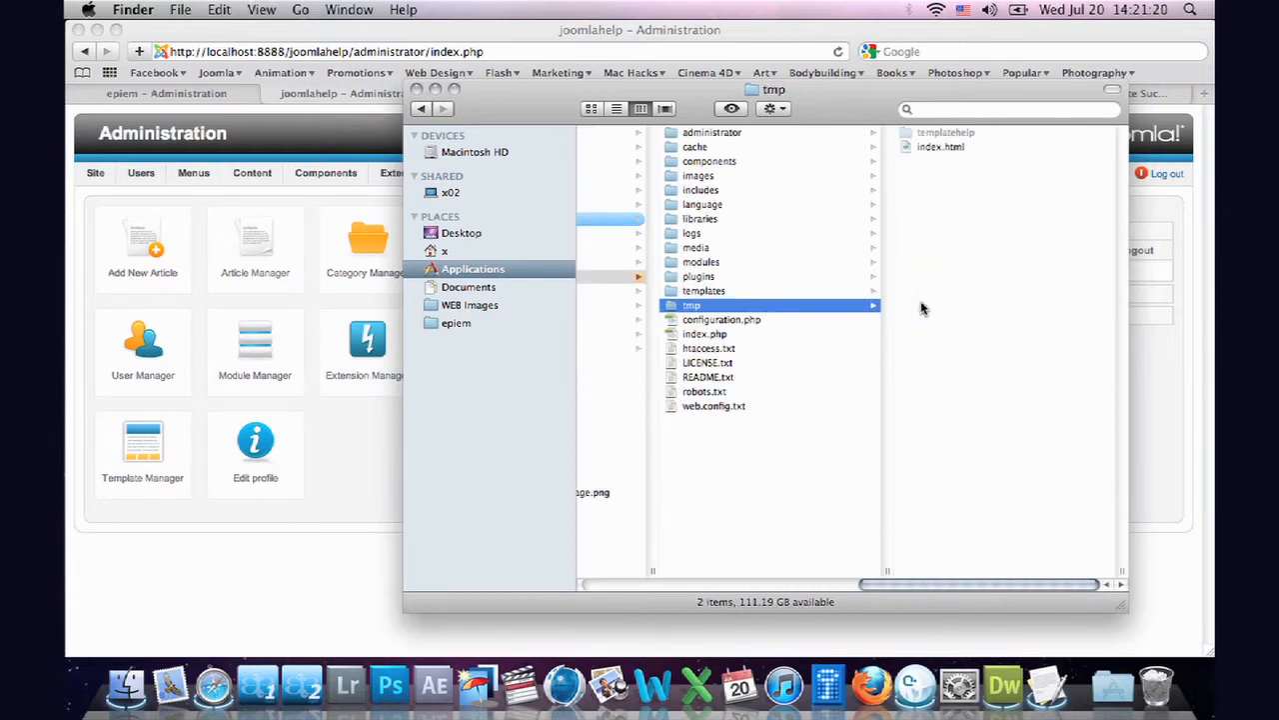
left_click(946, 132)
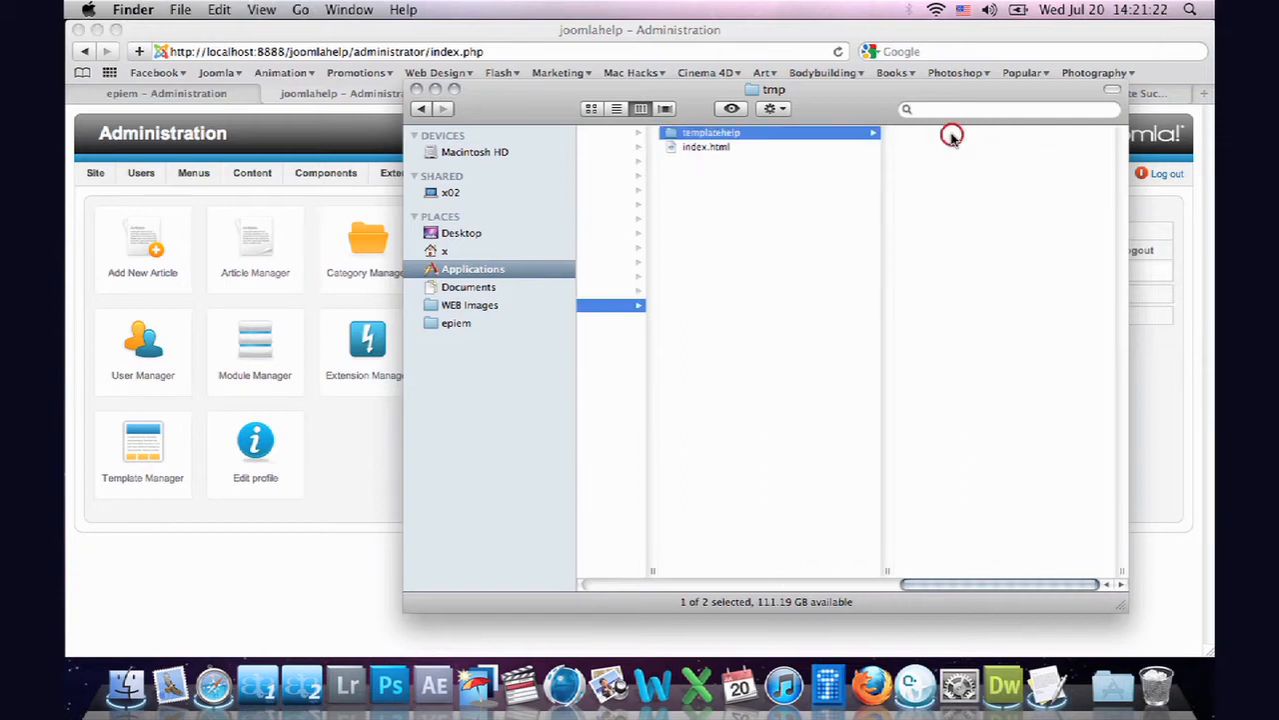
left_click(711, 132)
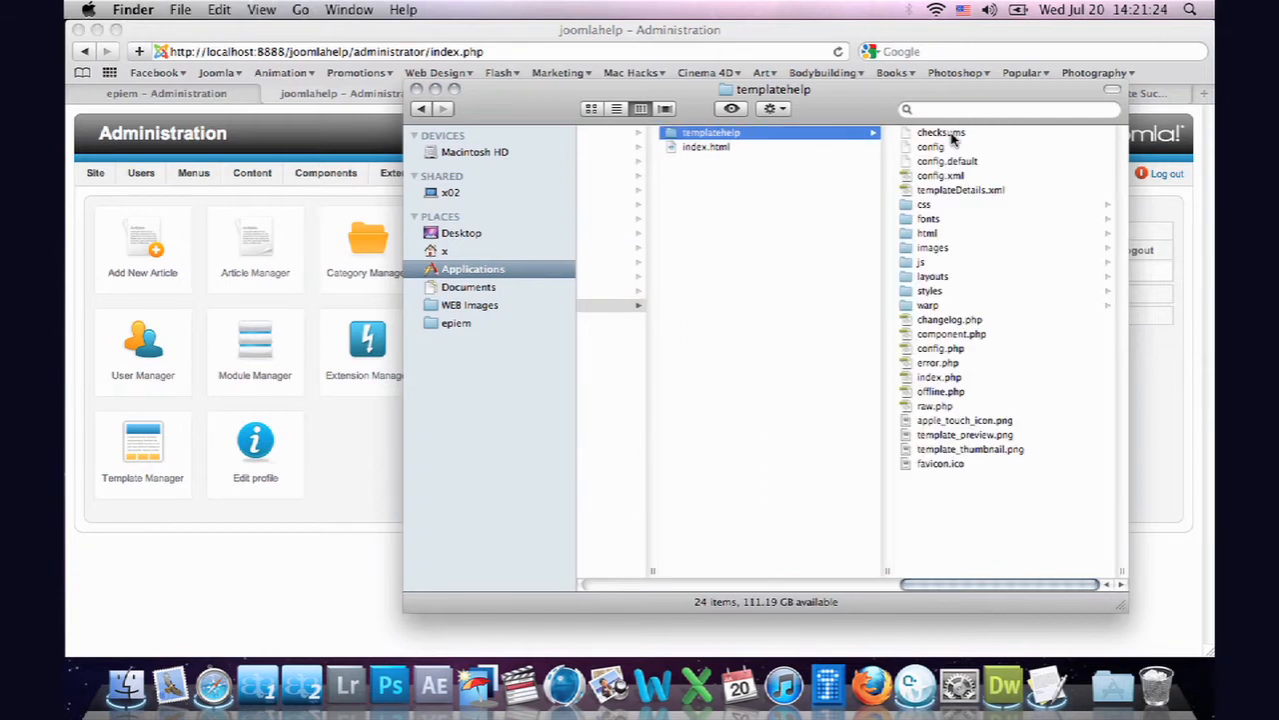
left_click(315, 135)
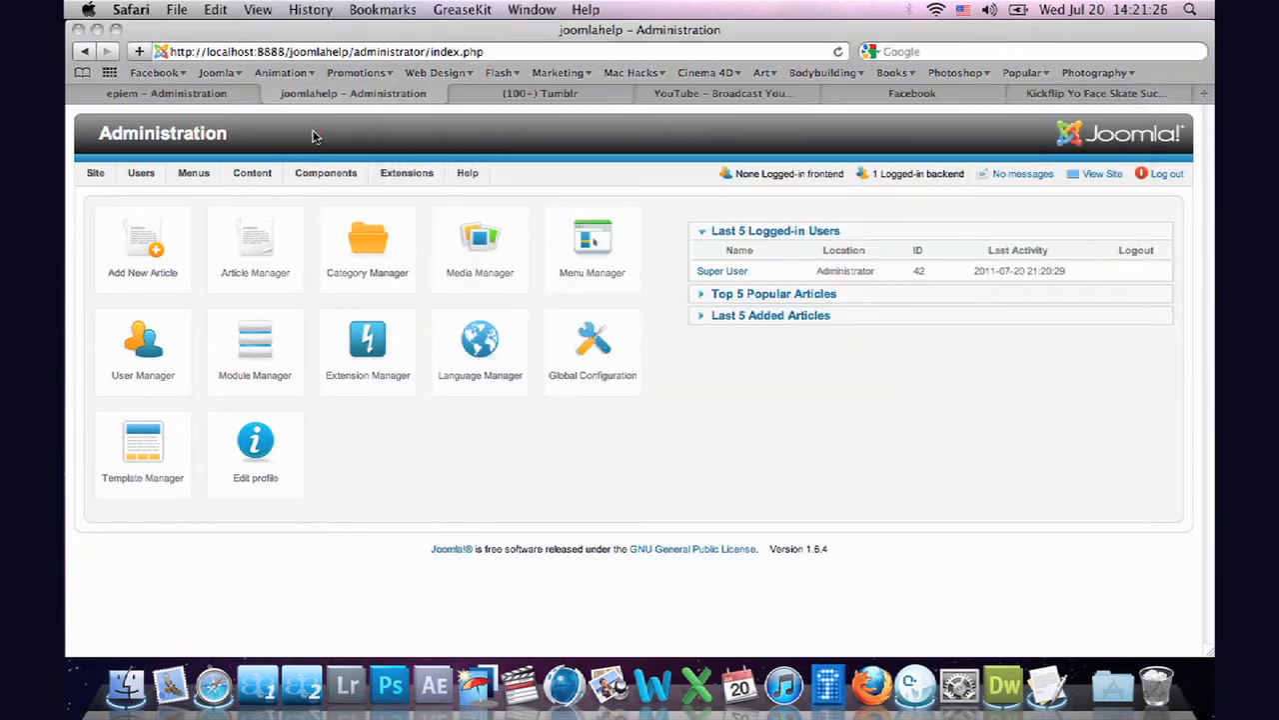
Step: Install the template from directory /Applications/MAMP/htdocs/joomlahelp/tmp via the Extension Manager
left_click(406, 173)
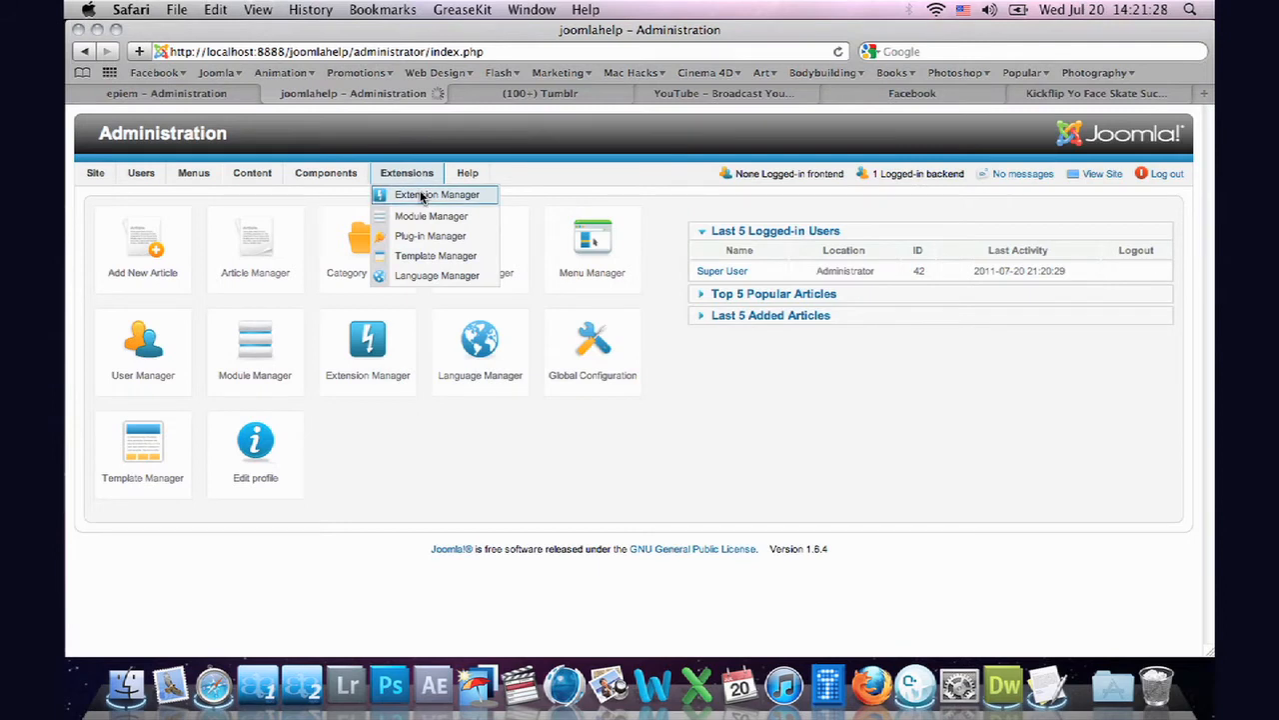
left_click(436, 194)
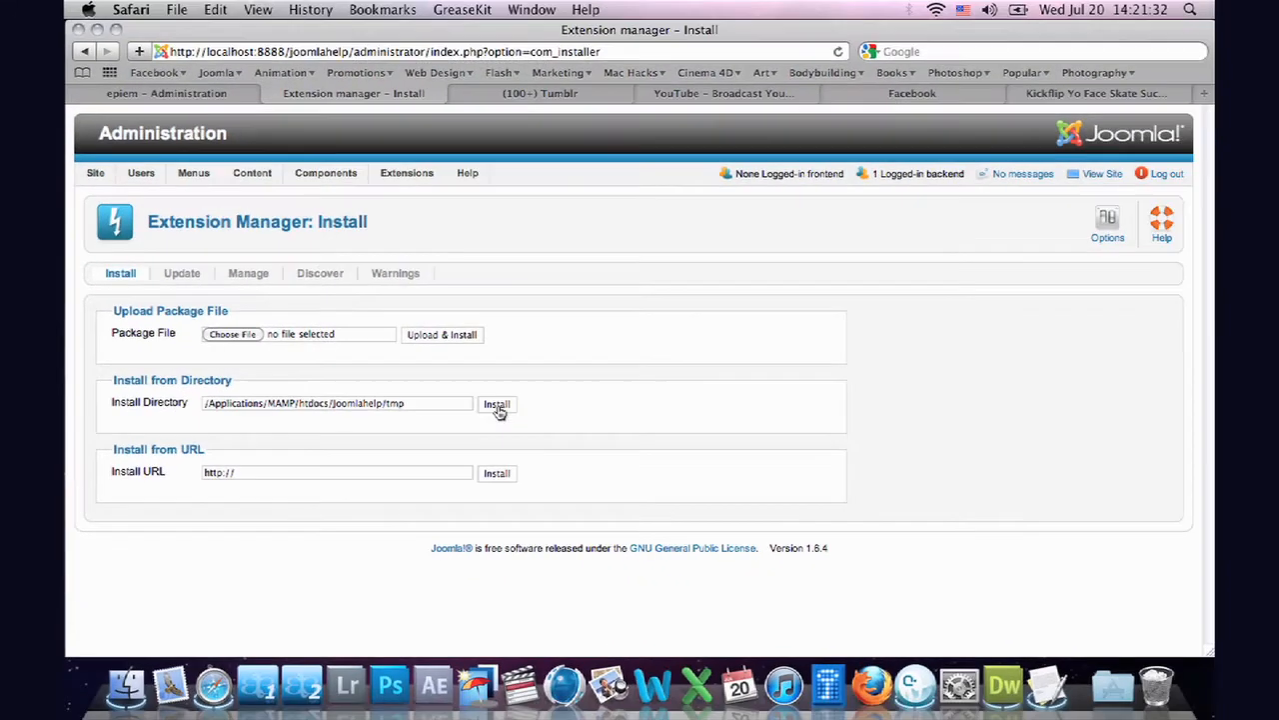
left_click(496, 404)
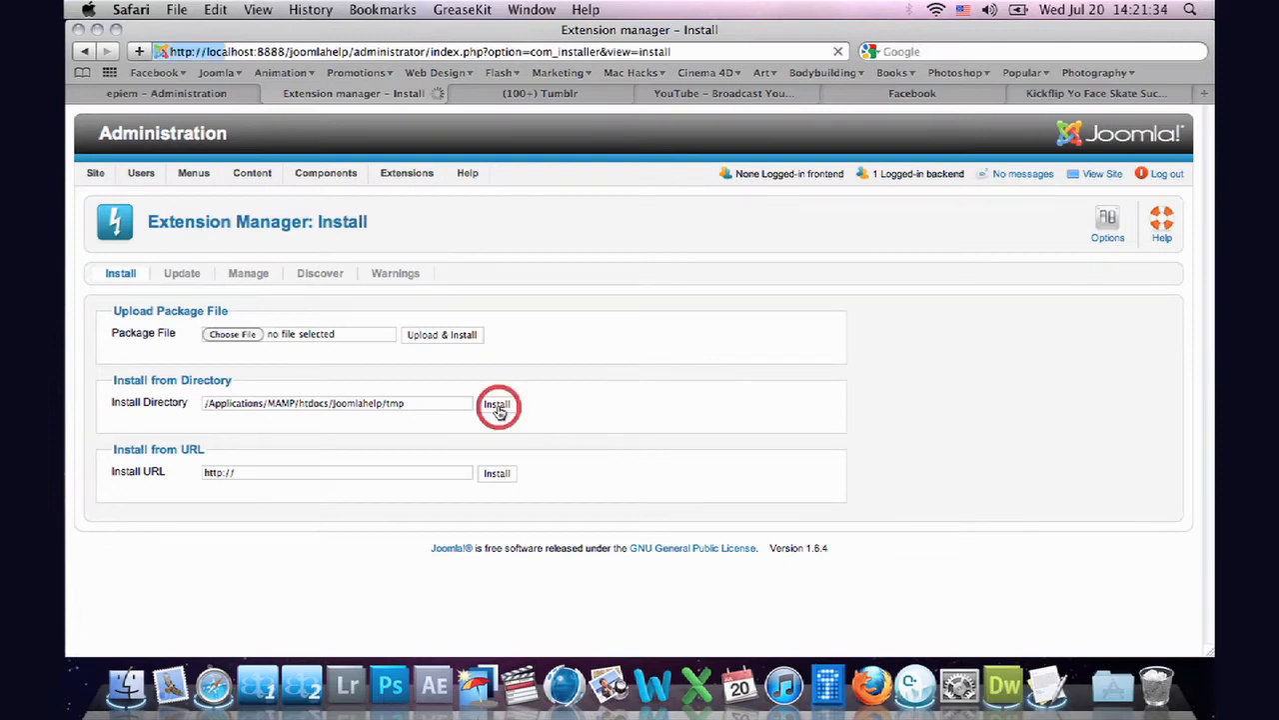
left_click(497, 402)
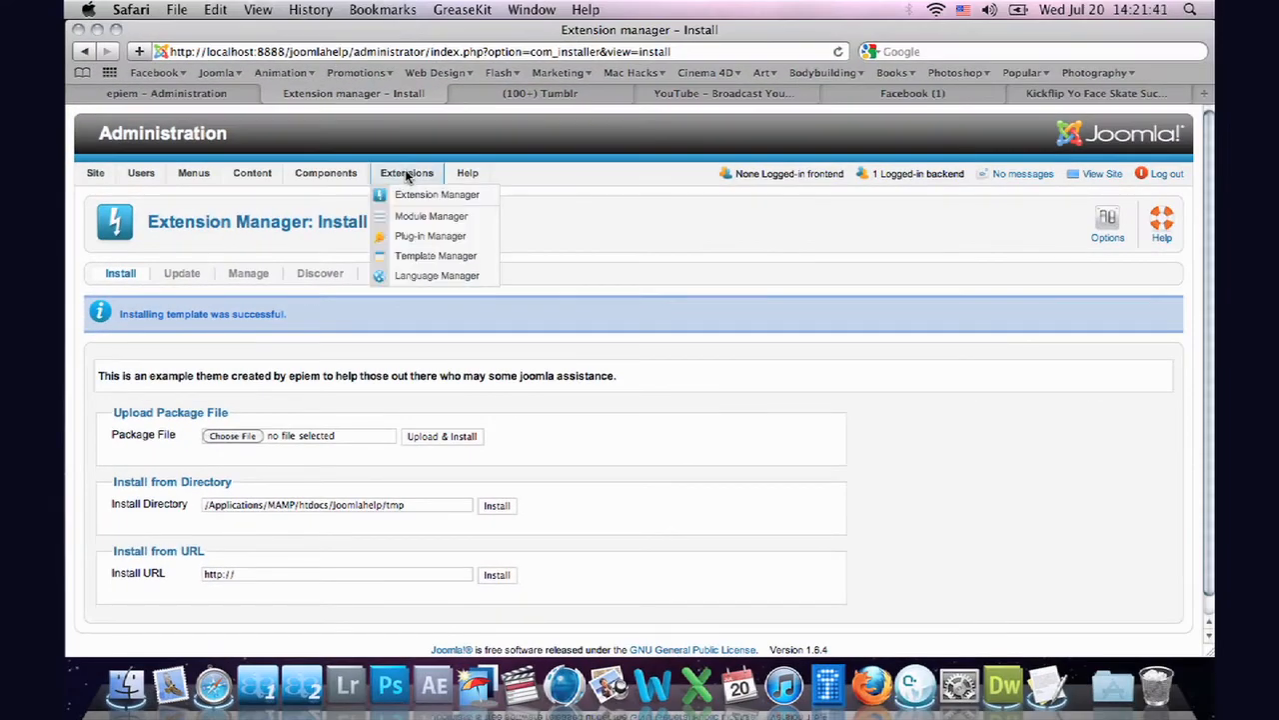
Step: Open Template Manager styles to confirm templatehelp - Default is listed for Site
left_click(435, 255)
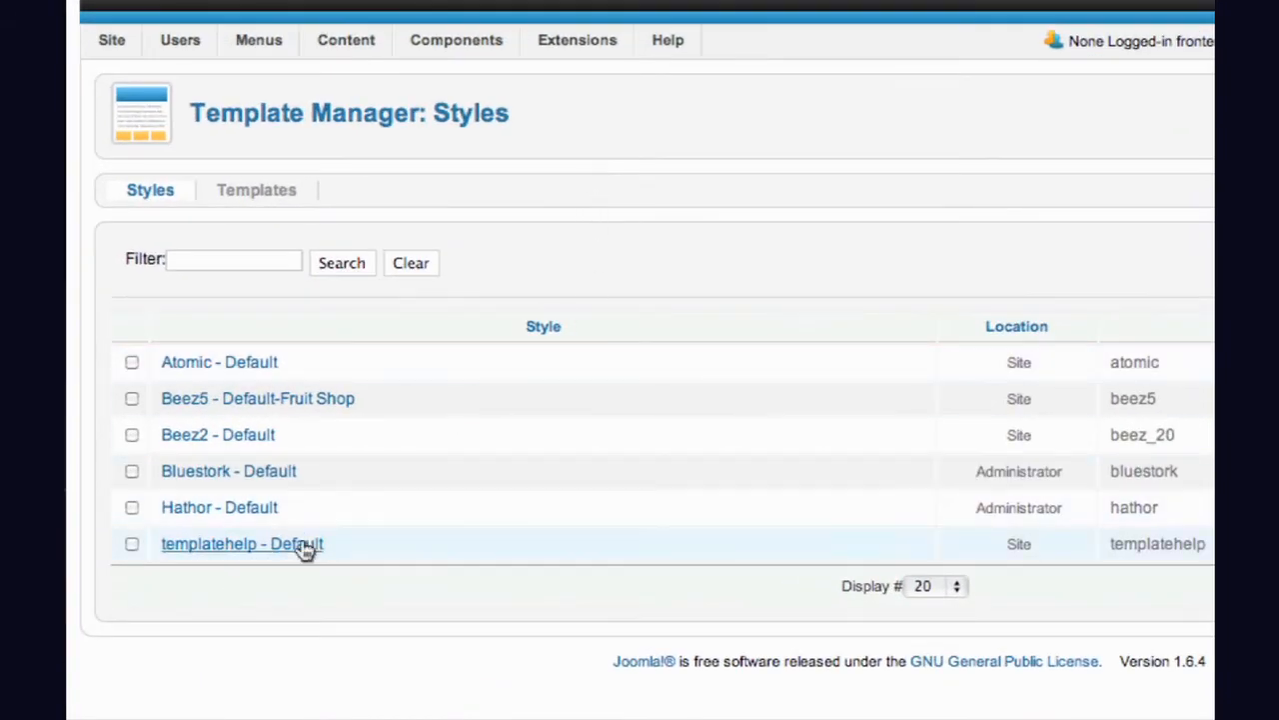
mouse_move(285, 555)
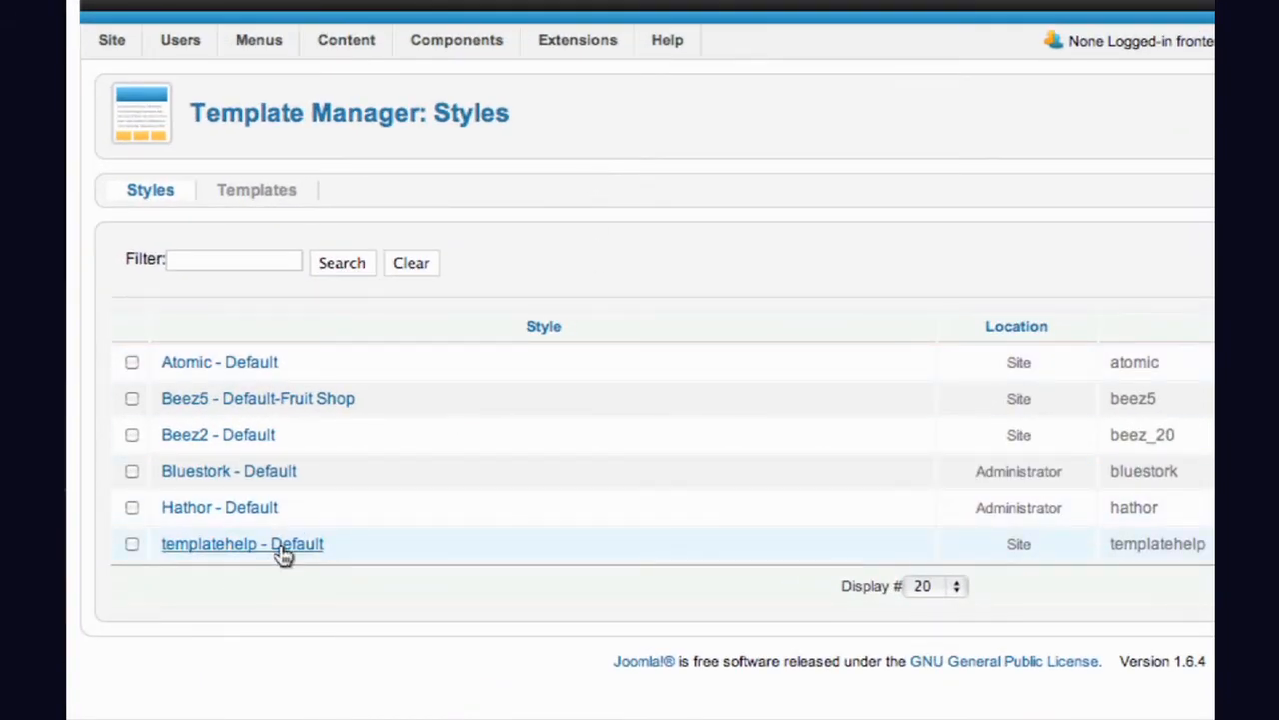